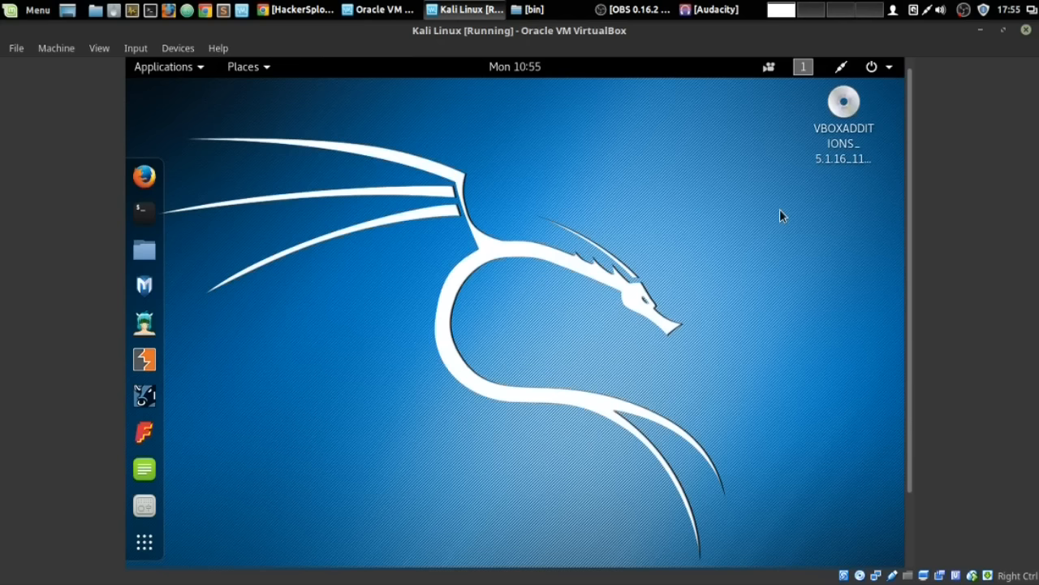
mouse_move(748, 300)
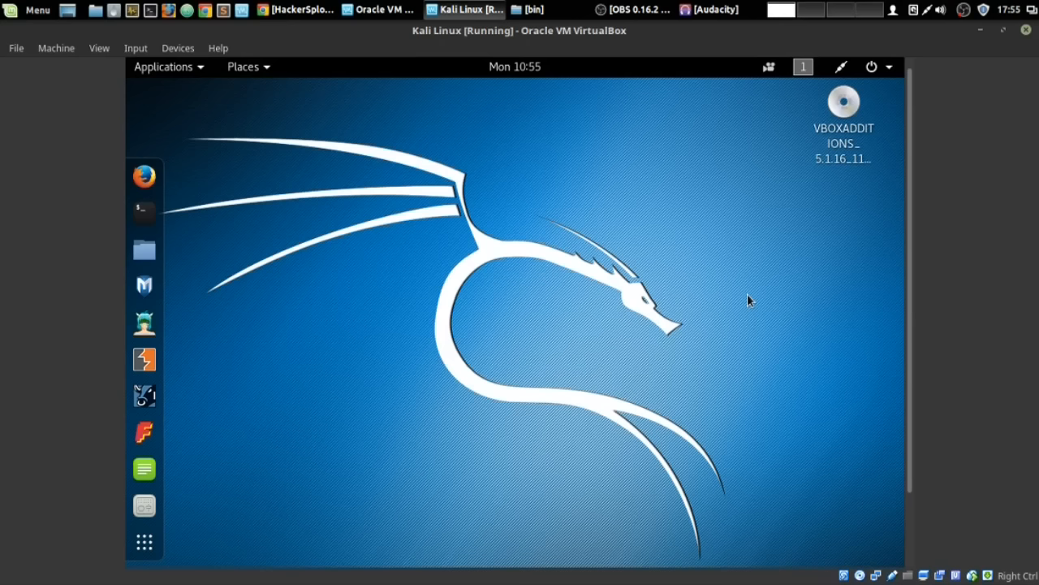
mouse_move(429, 181)
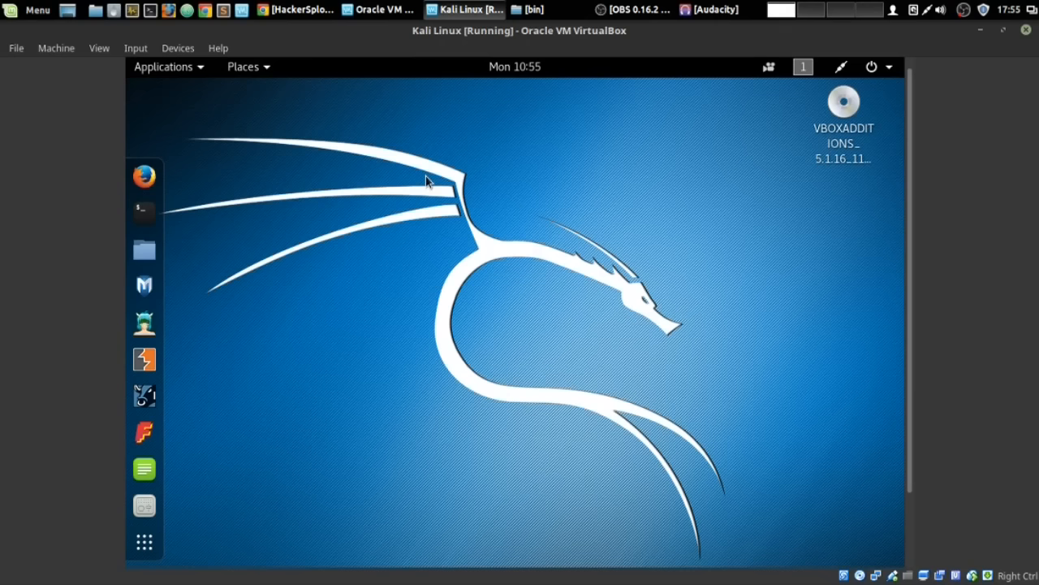
mouse_move(402, 219)
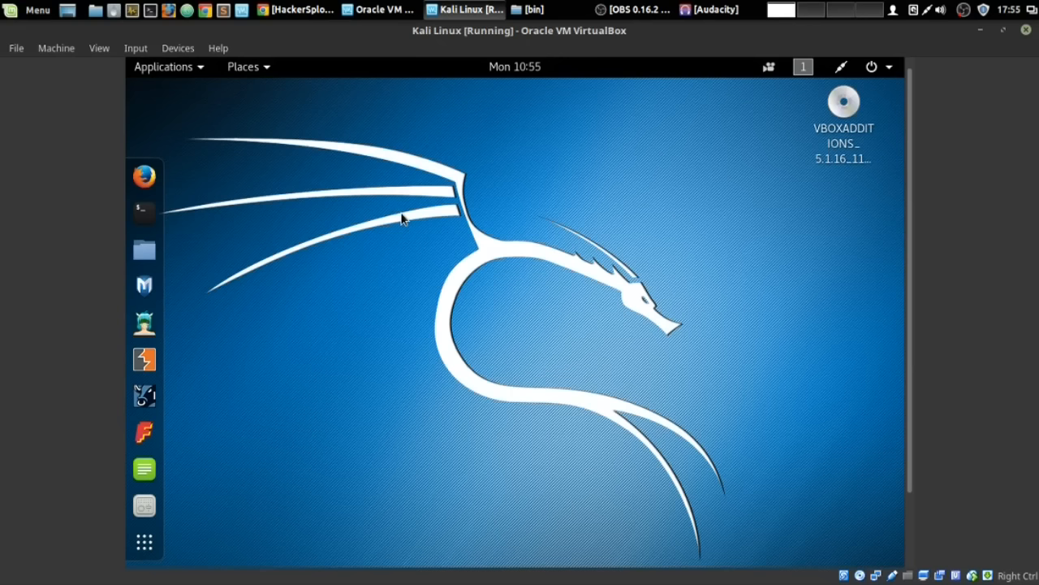
mouse_move(515, 235)
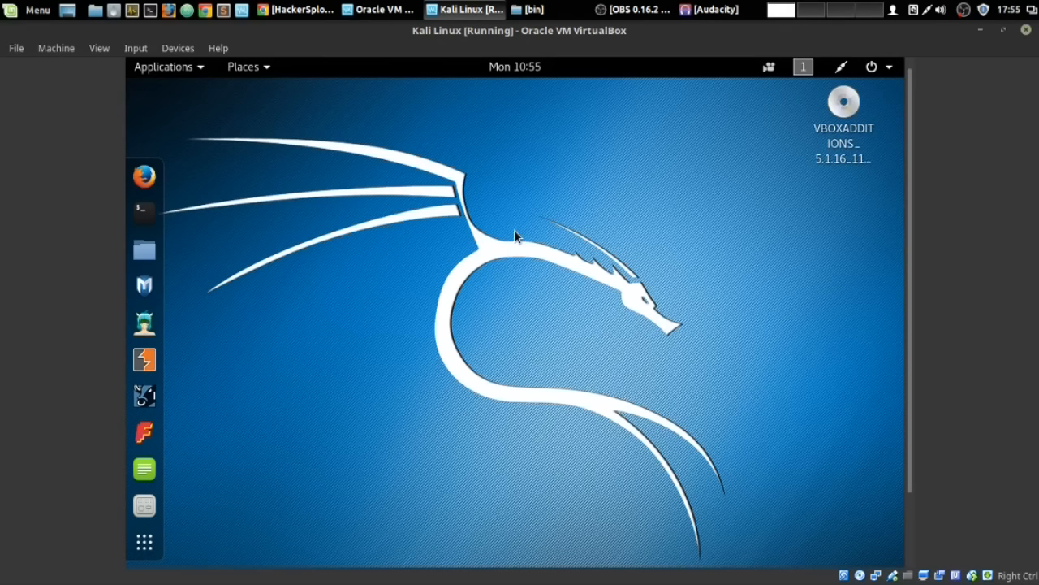
mouse_move(502, 235)
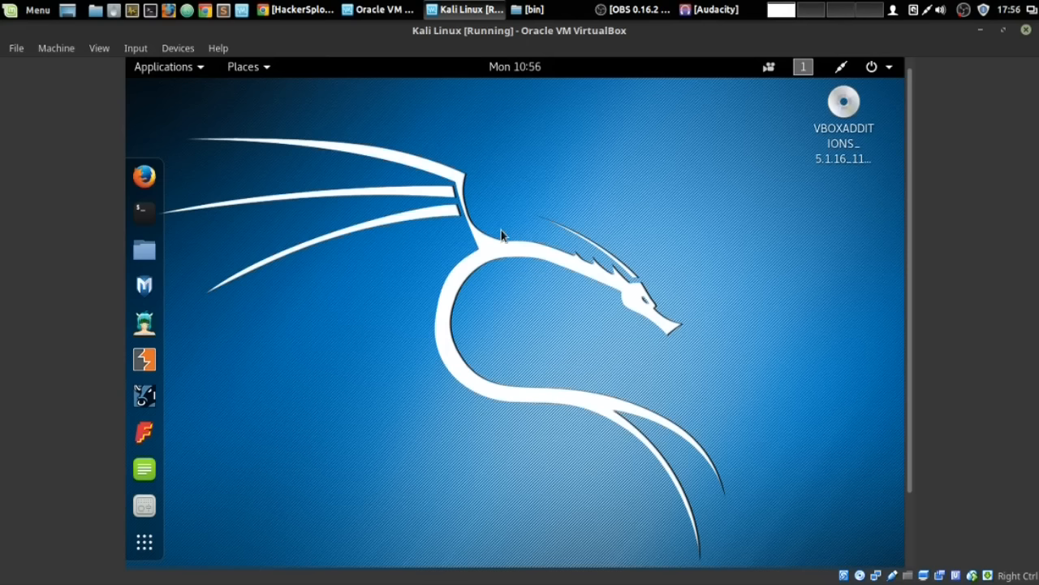
mouse_move(902, 258)
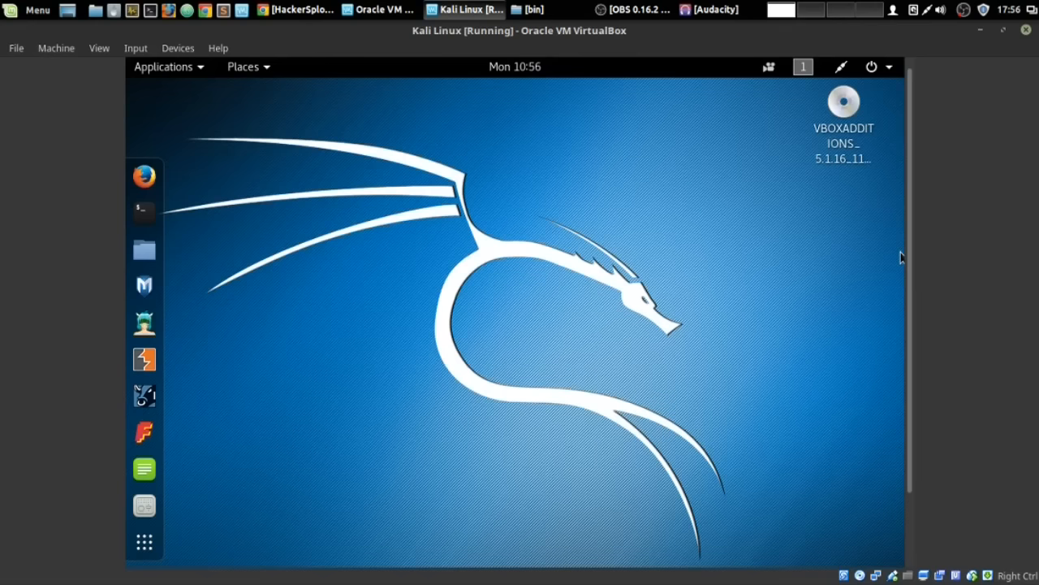
mouse_move(587, 272)
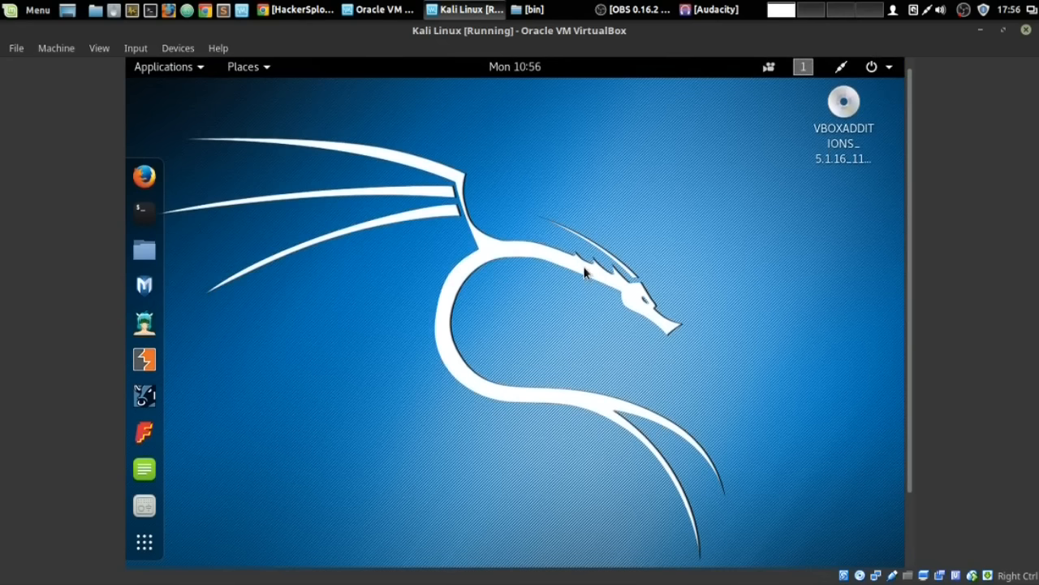
mouse_move(589, 260)
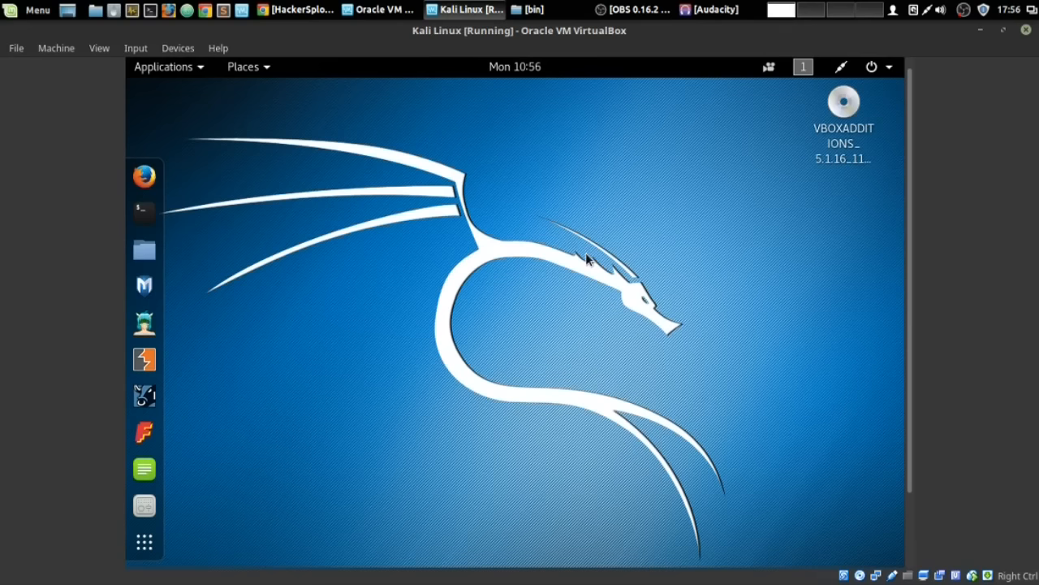
mouse_move(502, 230)
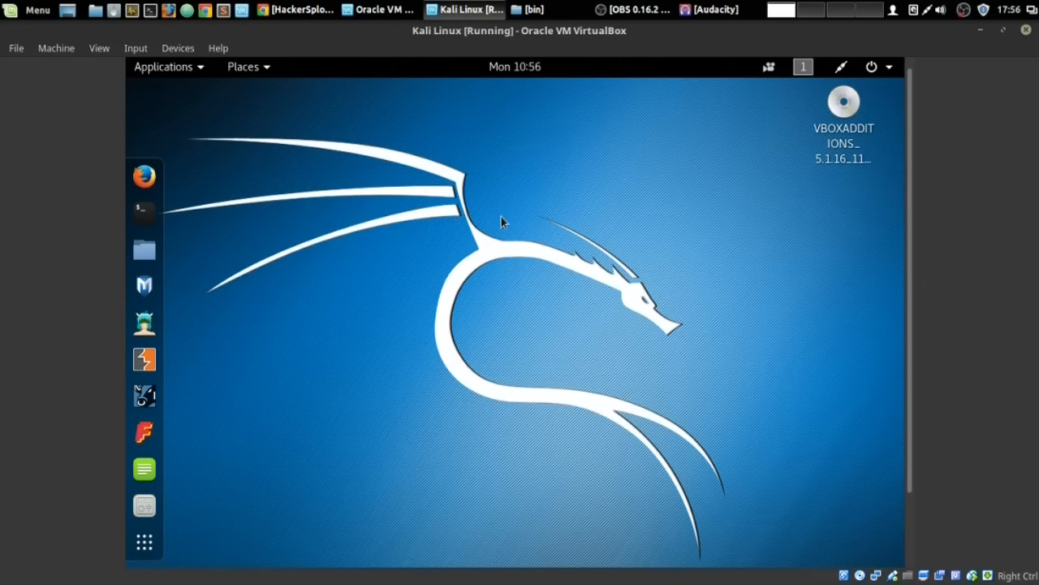
mouse_move(250, 285)
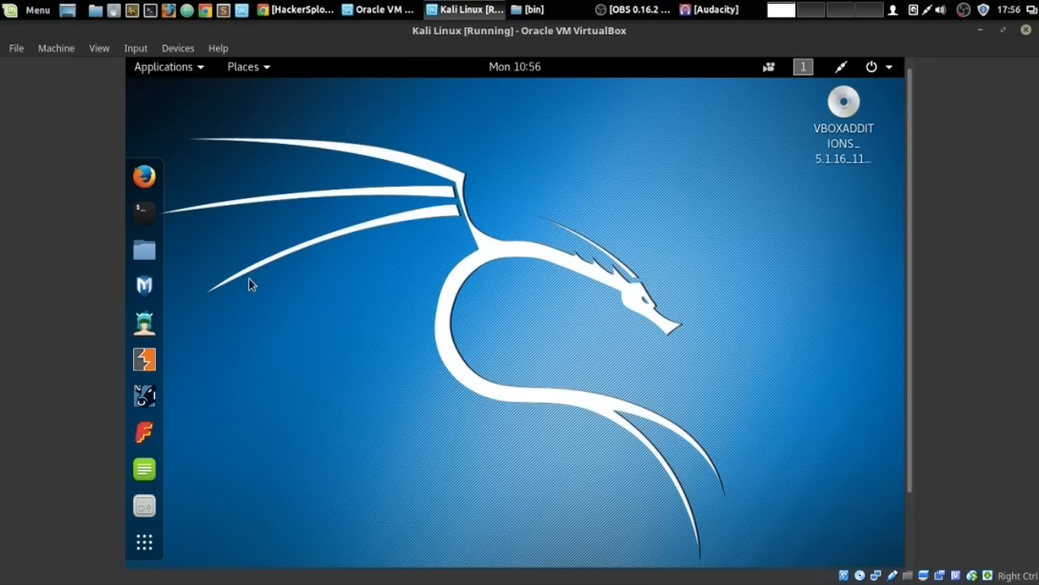
- Open a terminal and enter the command nano /etc/proxychains.conf at the prompt
left_click(144, 212)
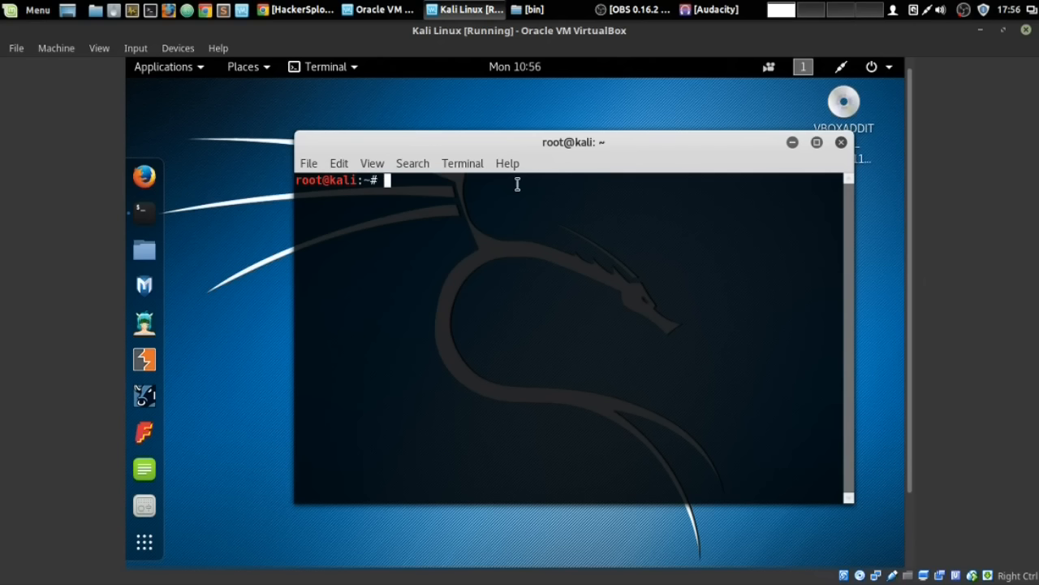
type("nano /")
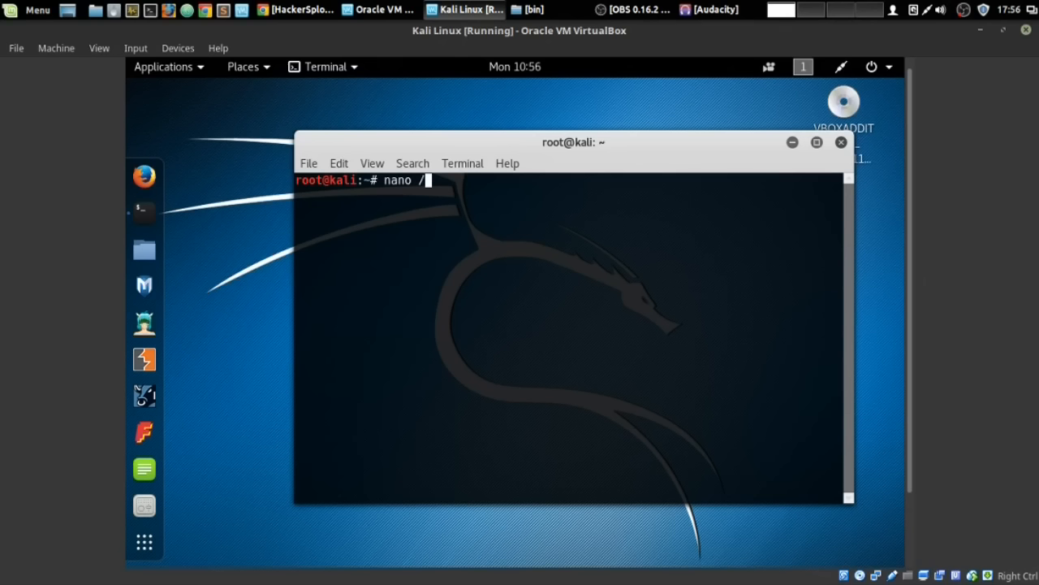
type("etc/")
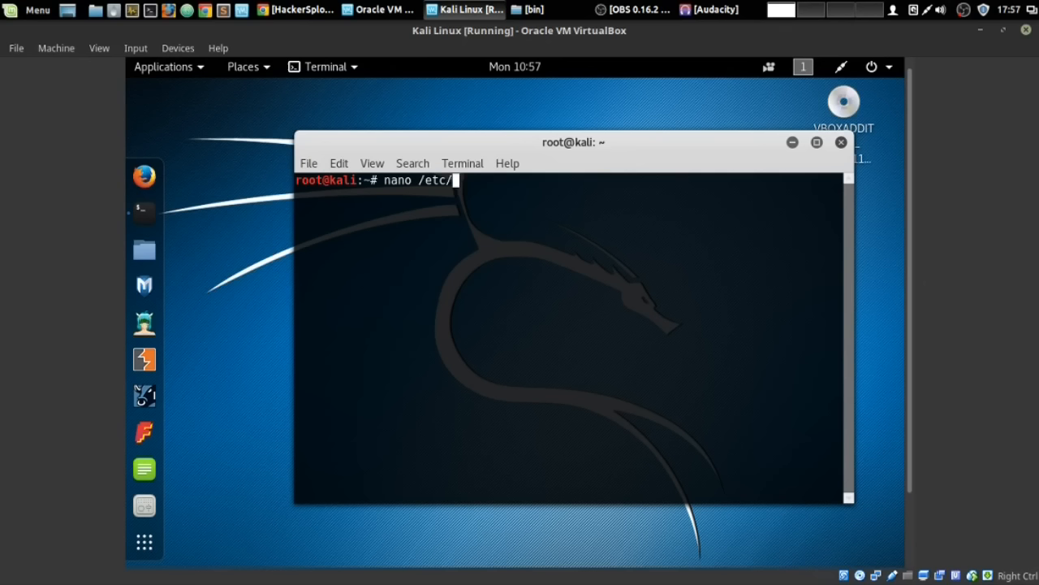
type("proxychains.conmf")
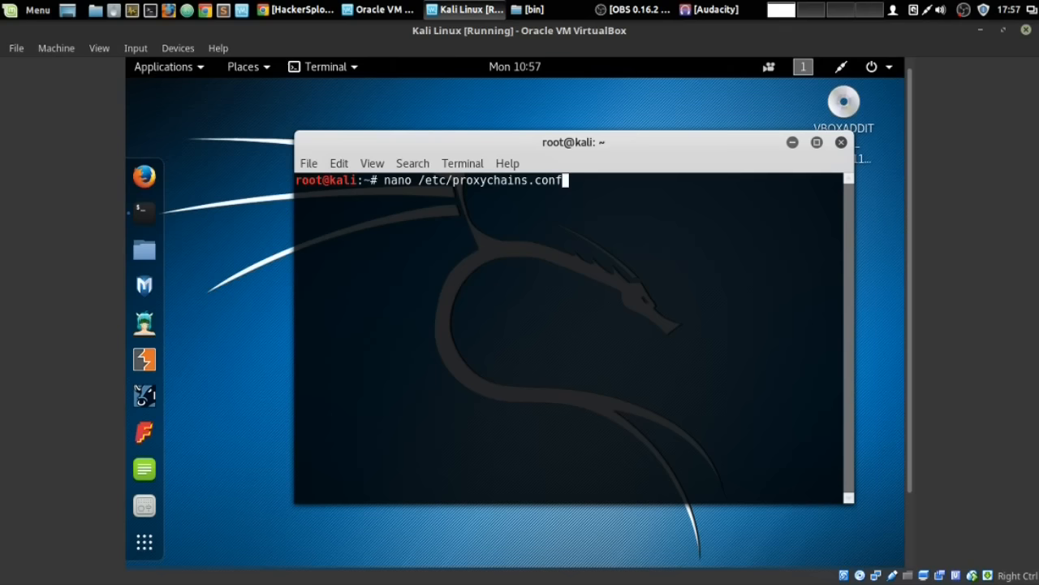
- Open /etc/proxychains.conf in nano and select the commented dynamic_chain line
key("Return")
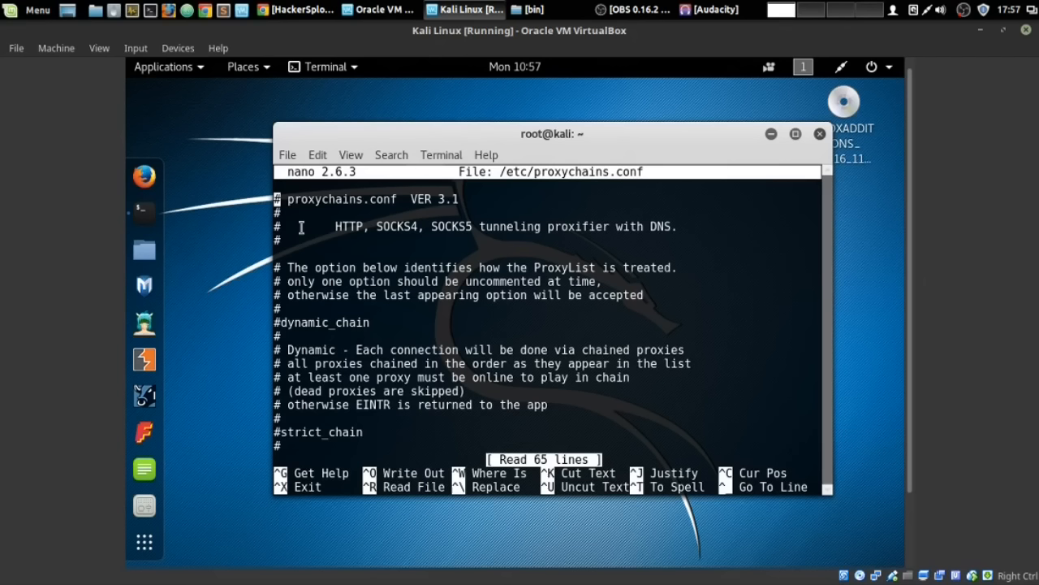
mouse_move(317, 217)
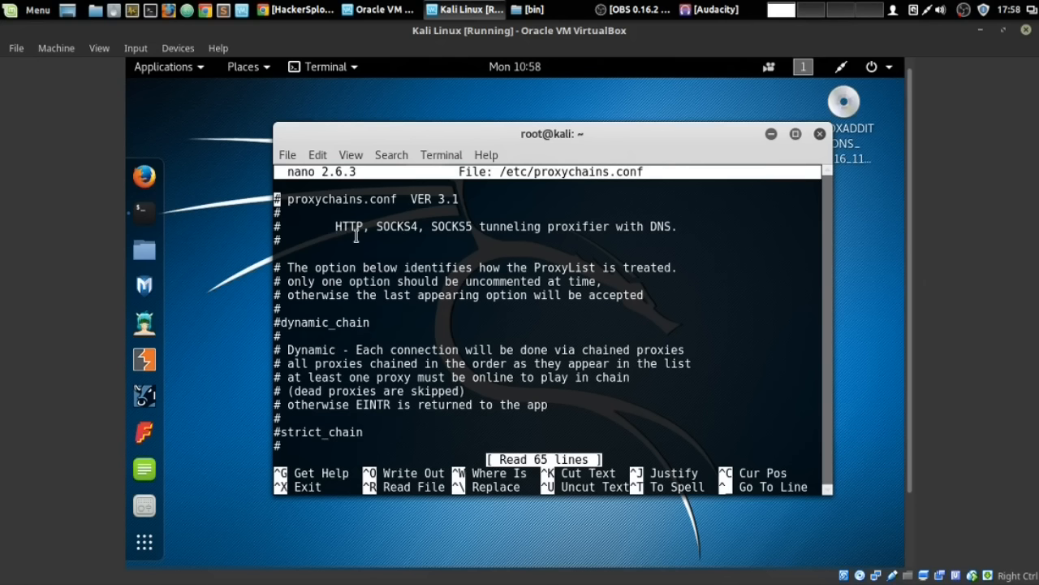
double_click(396, 227)
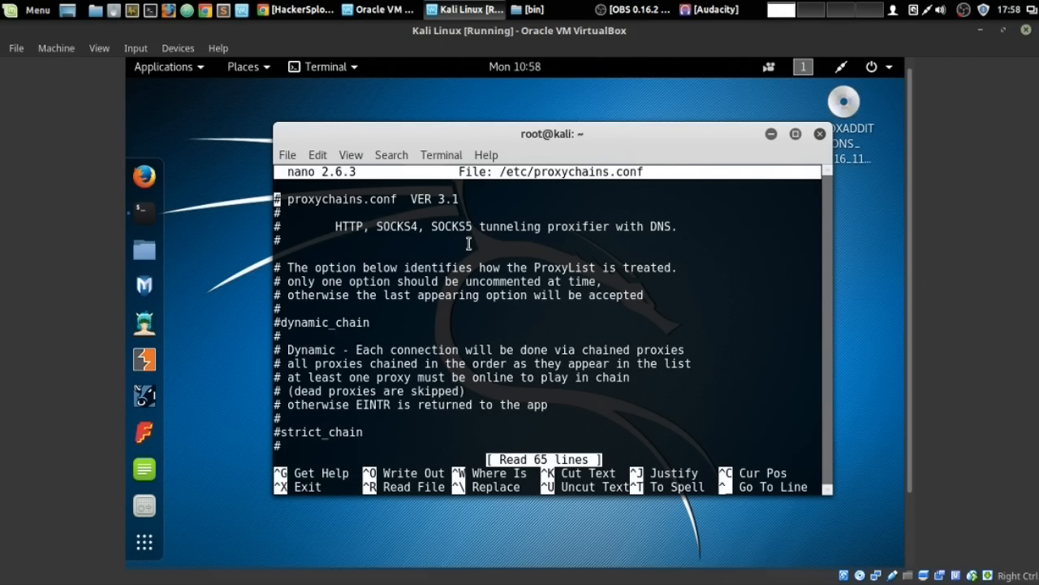
mouse_move(551, 235)
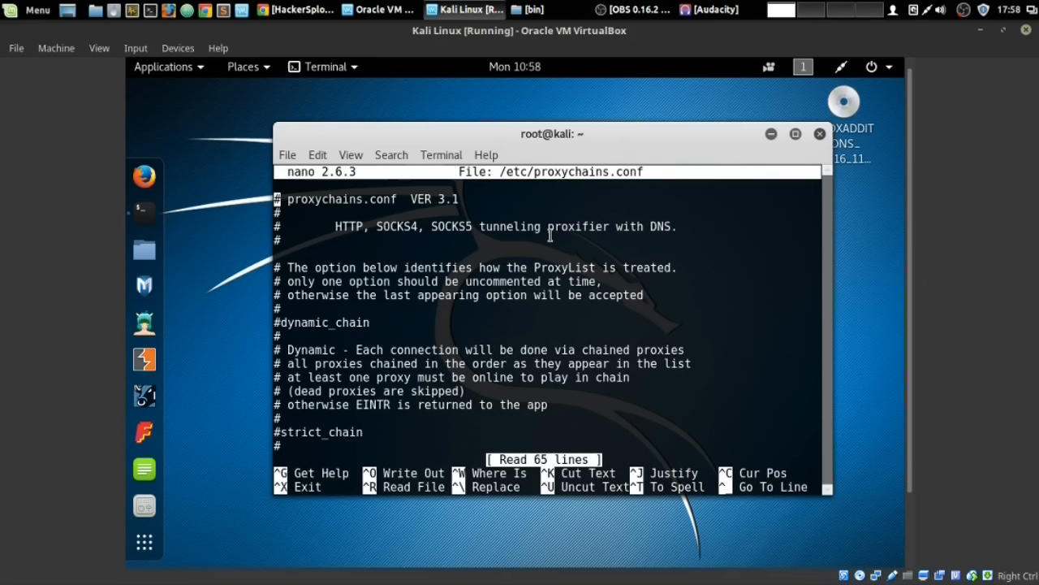
mouse_move(412, 302)
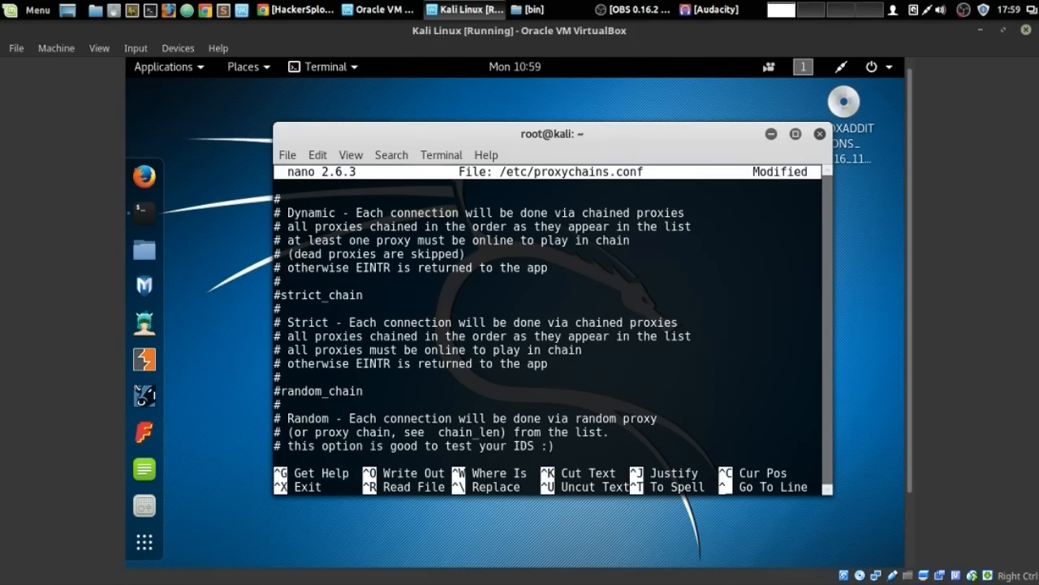
scroll("up", 3)
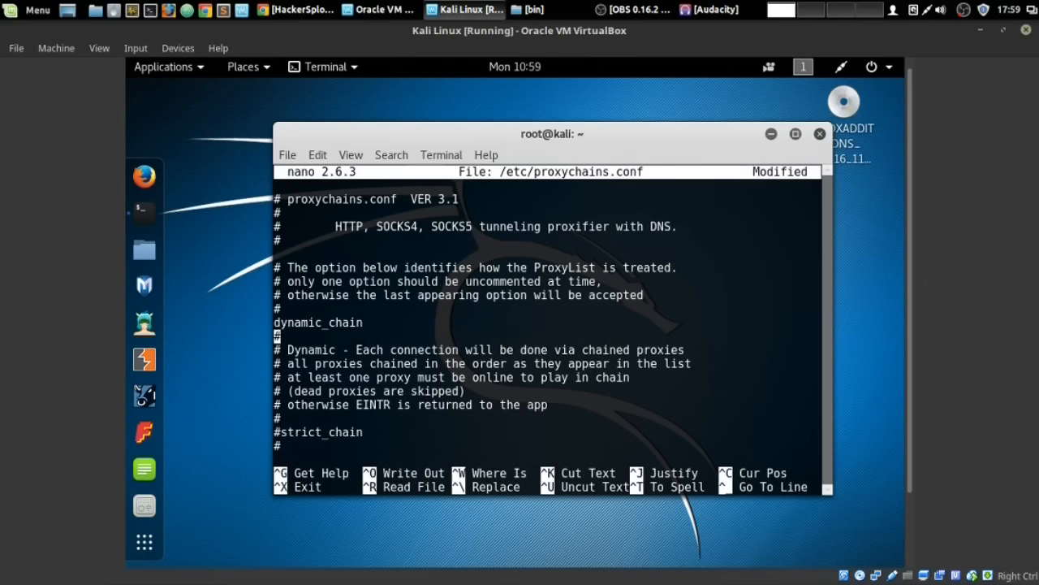
left_click_drag(334, 350, 528, 363)
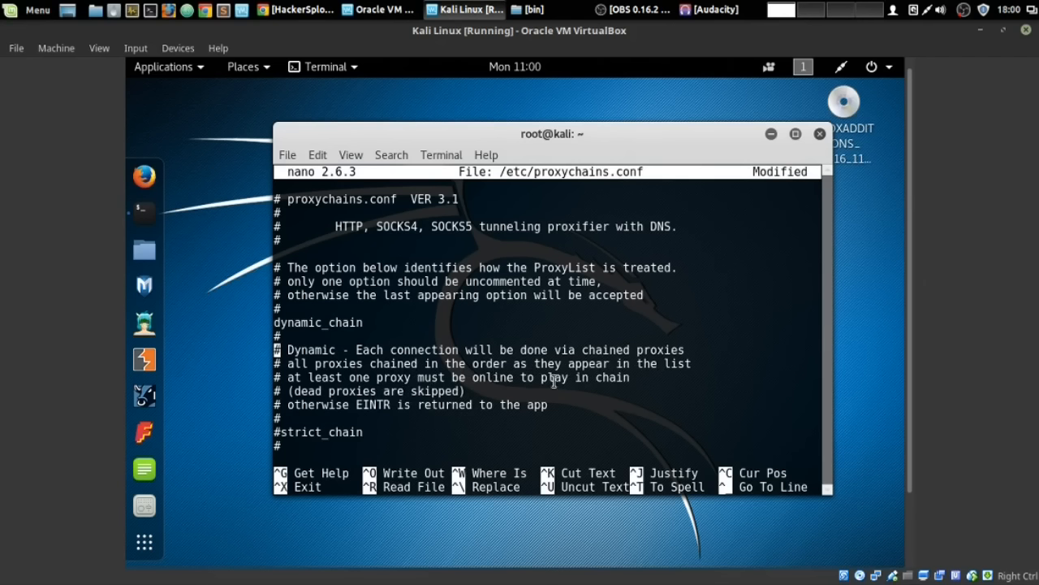
mouse_move(391, 385)
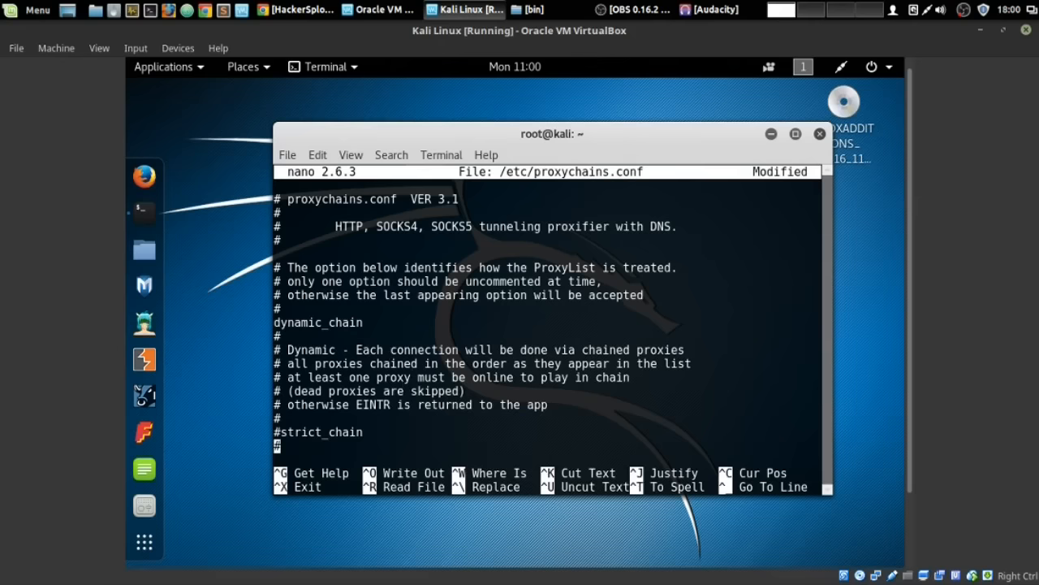
- Scroll down to the Proxy DNS section to confirm proxy_dns is active
scroll("down", 3)
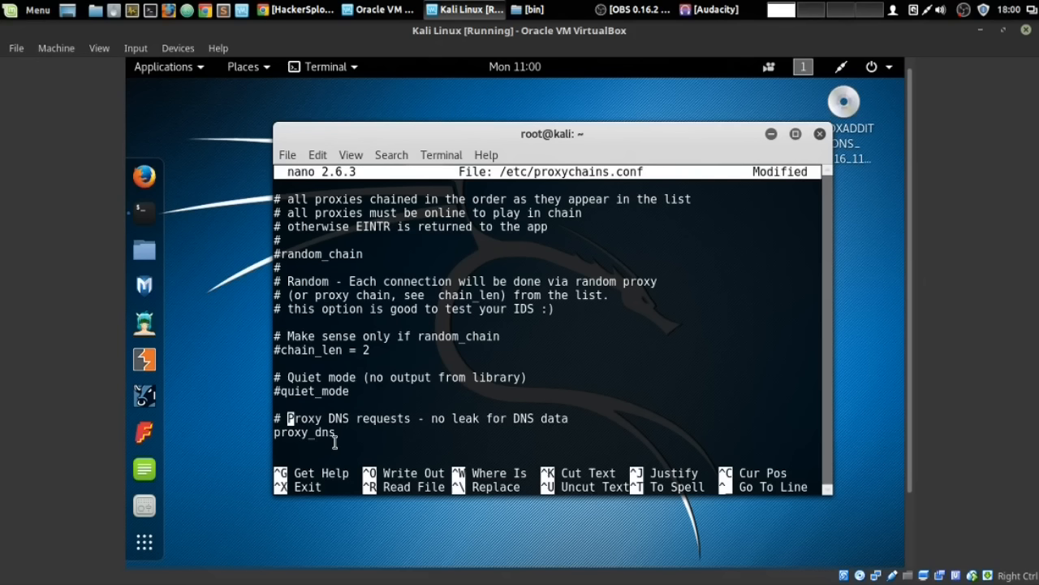
mouse_move(370, 418)
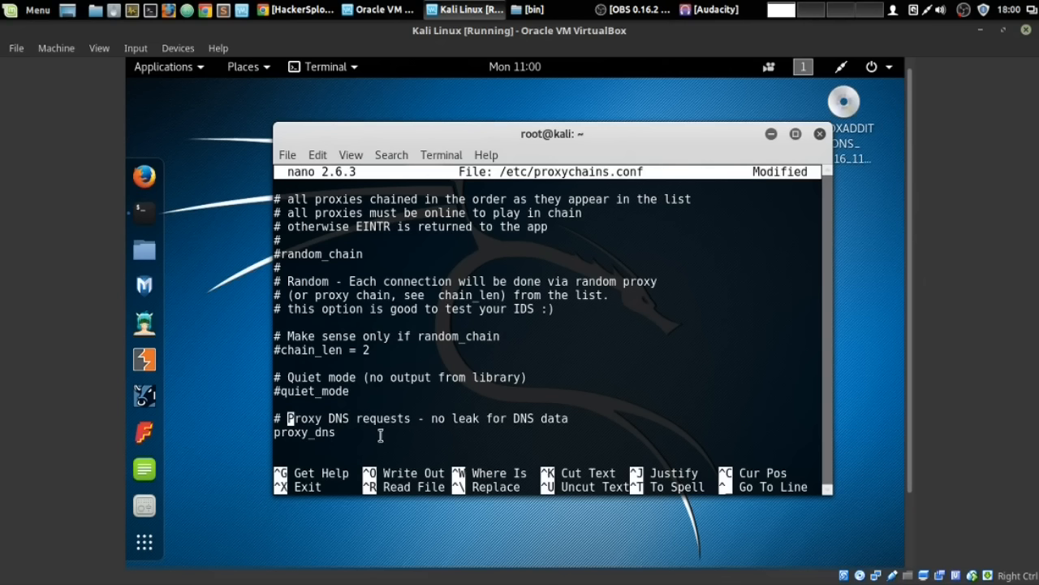
mouse_move(483, 423)
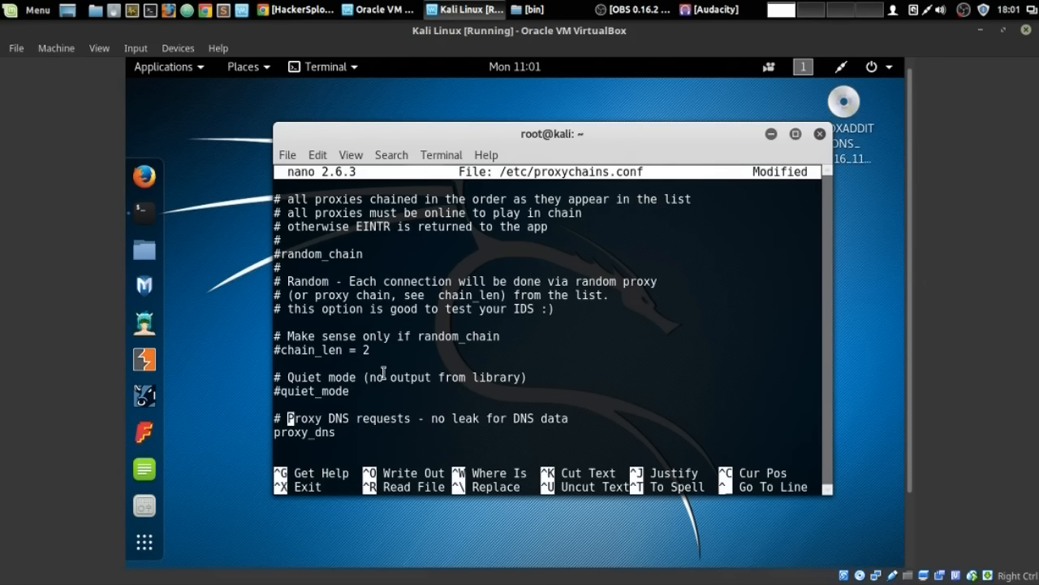
mouse_move(421, 408)
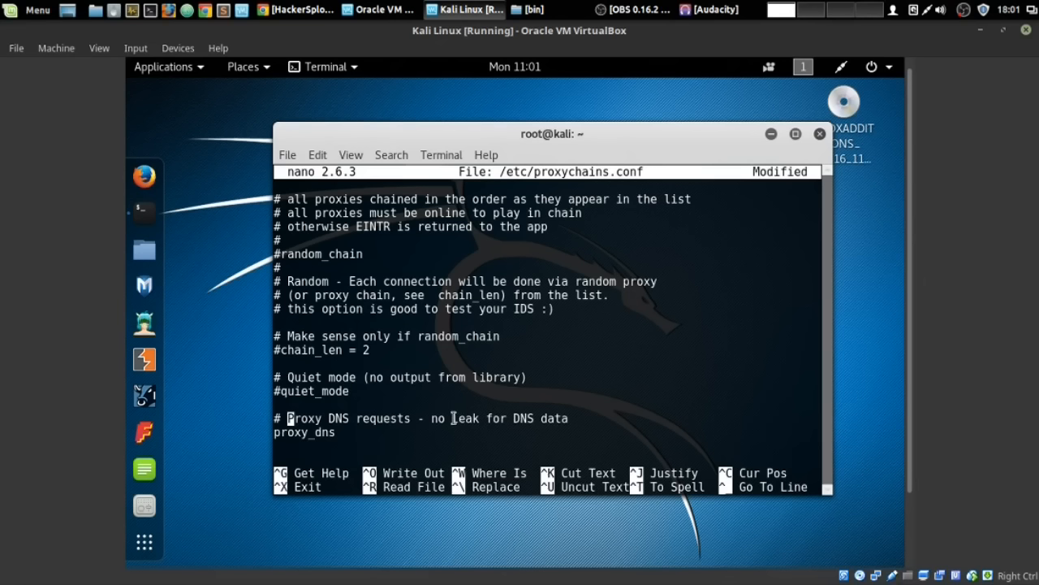
mouse_move(448, 403)
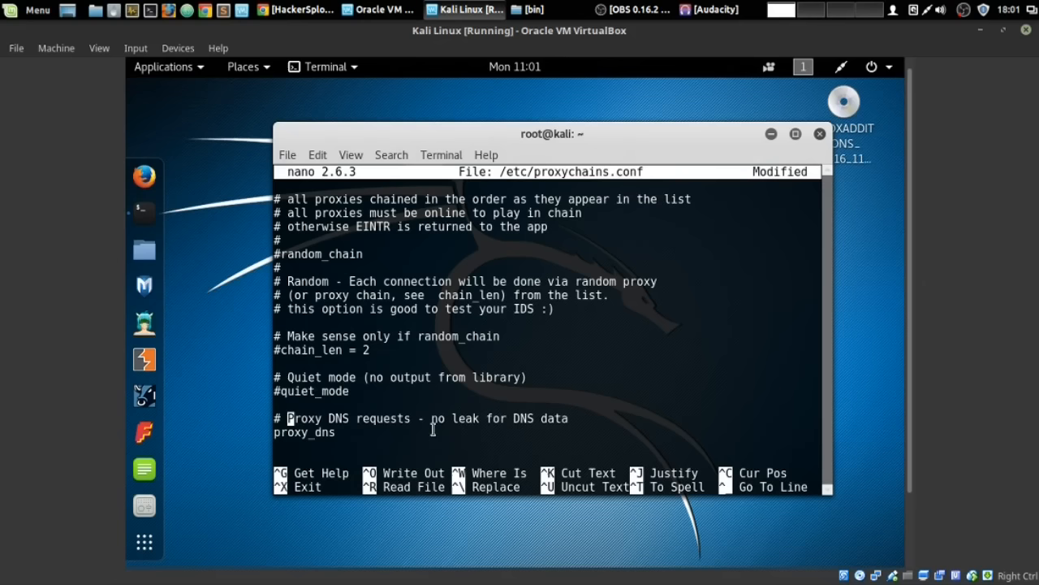
- Scroll to the end of the file to review the [ProxyList] default Tor socks4 entry
scroll("down", 3)
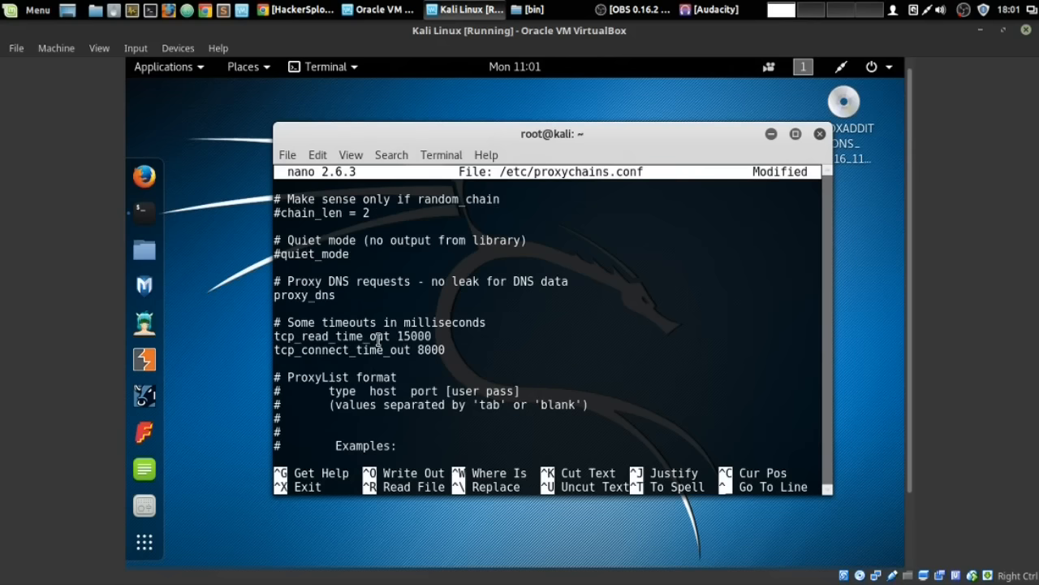
scroll("down", 3)
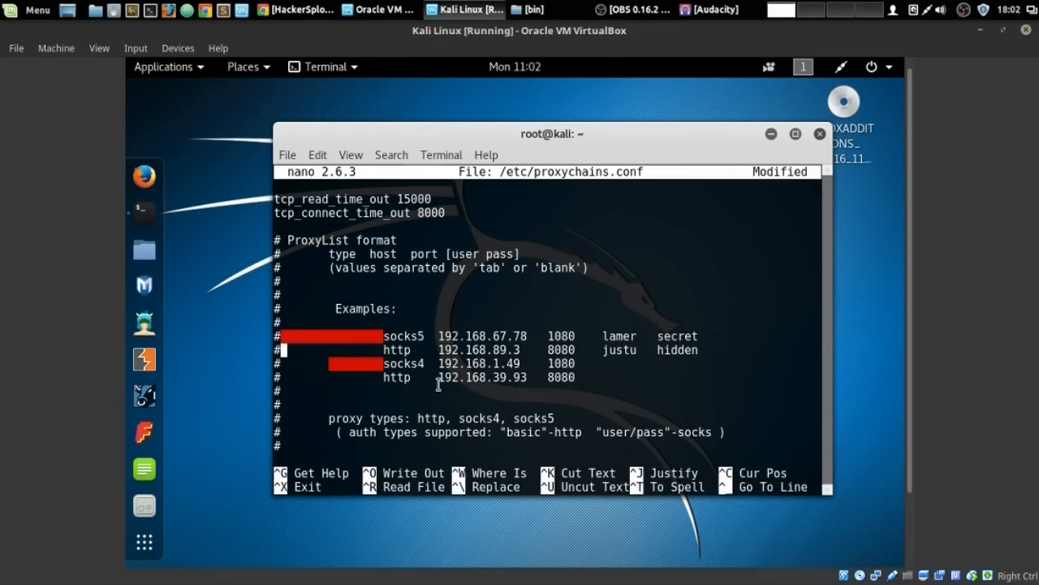
scroll("down", 3)
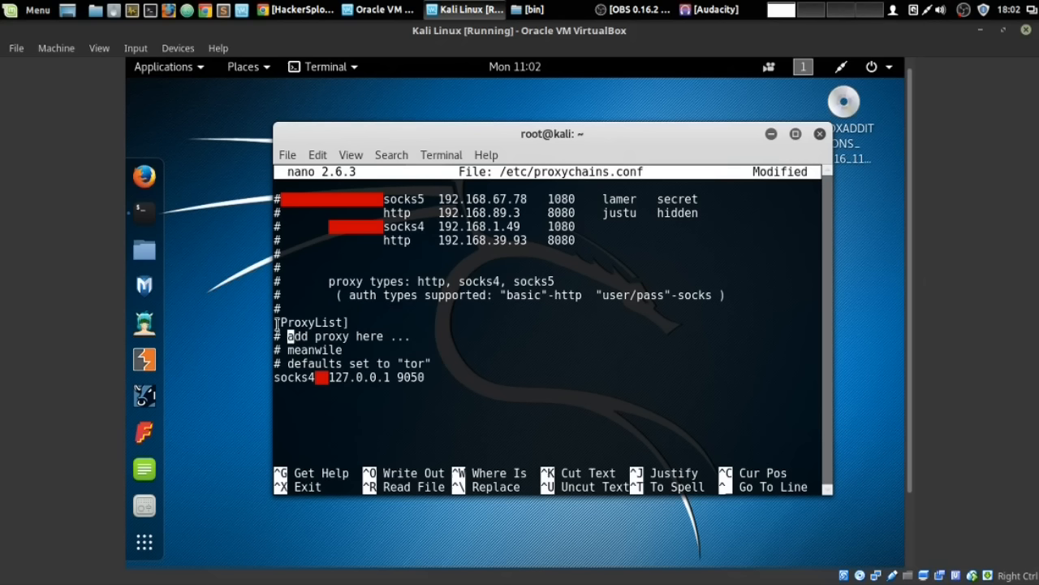